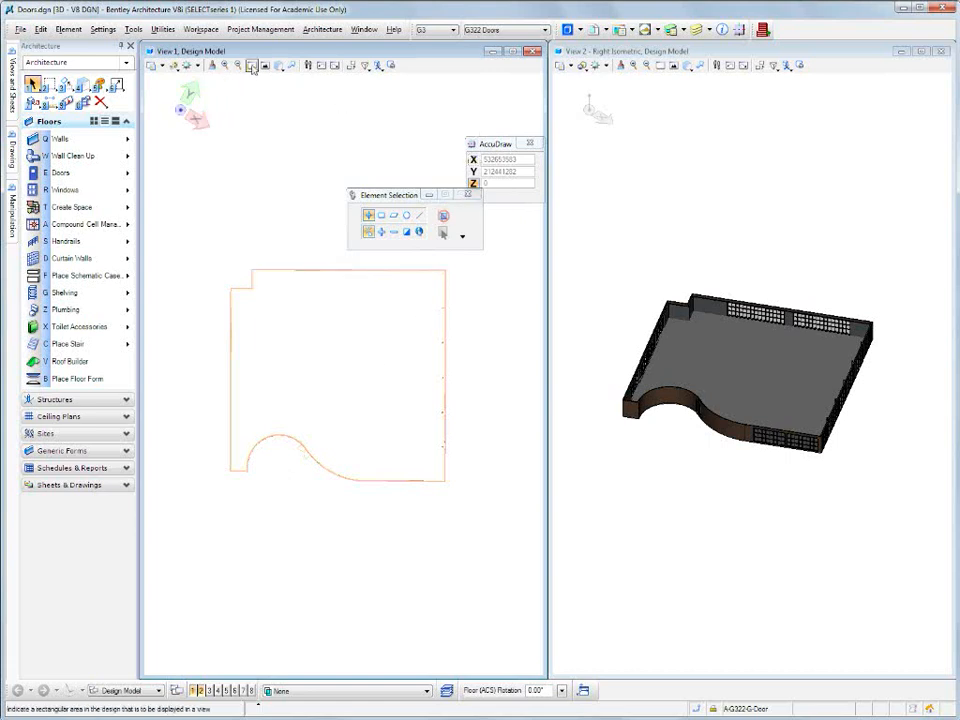
Step: Window-zoom the plan and isometric views onto the stepped wall returns
left_click(252, 66)
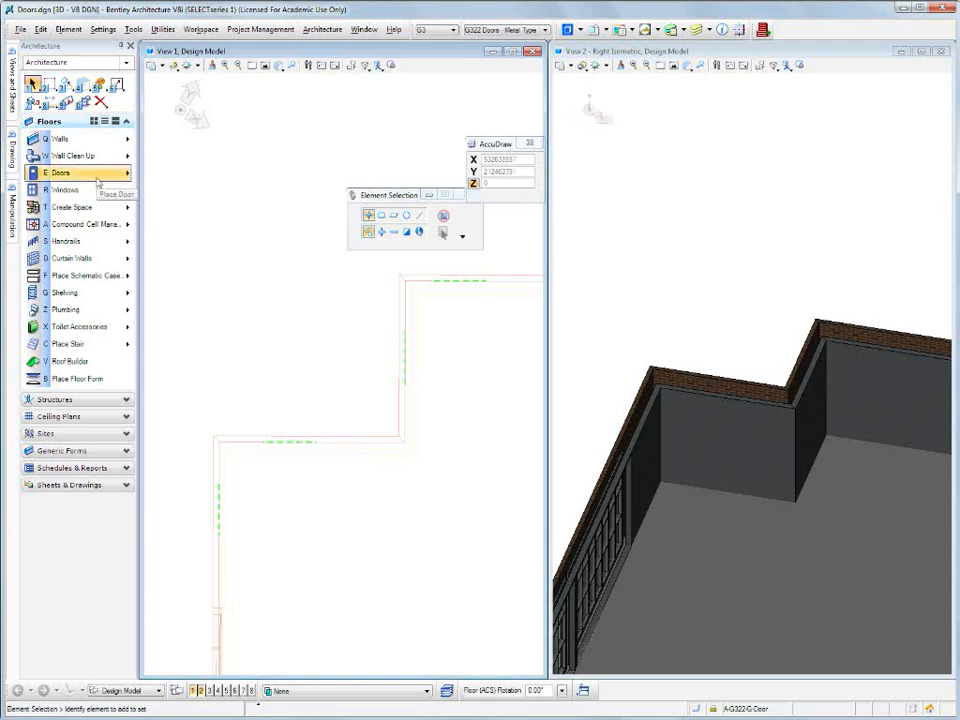
Step: Start placing the G322 single narrow-view-glass door in the wall returns
left_click(65, 172)
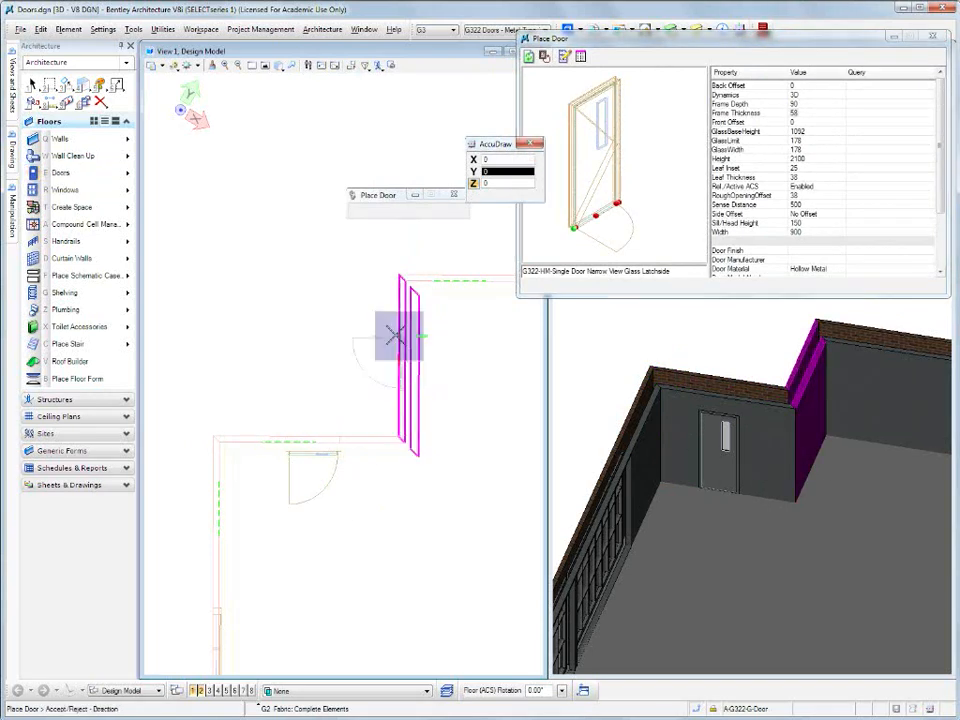
mouse_move(297, 415)
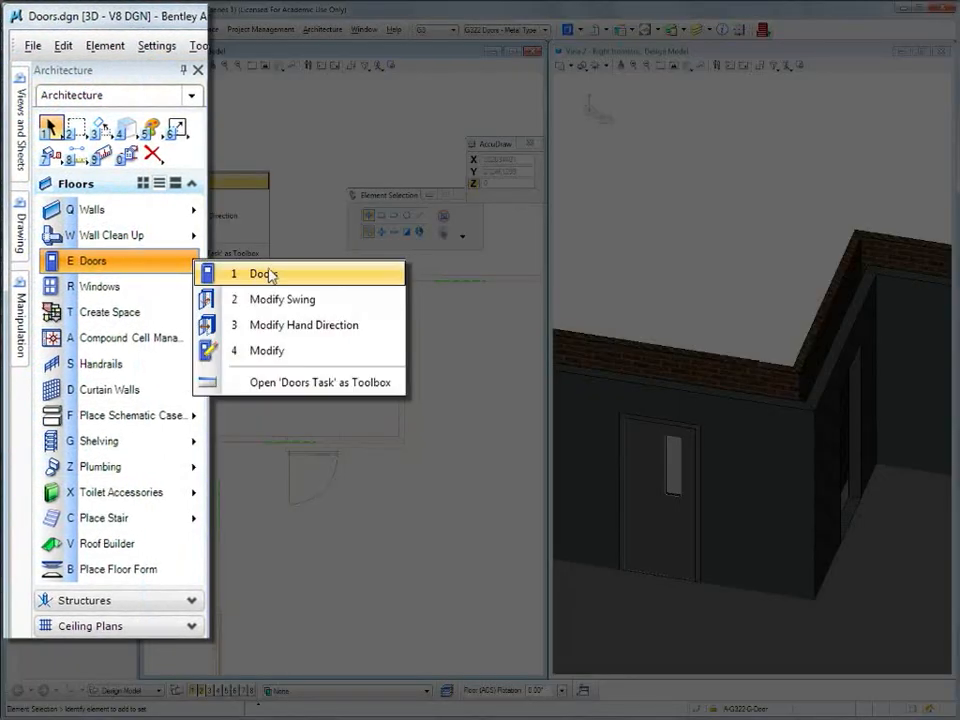
mouse_move(365, 310)
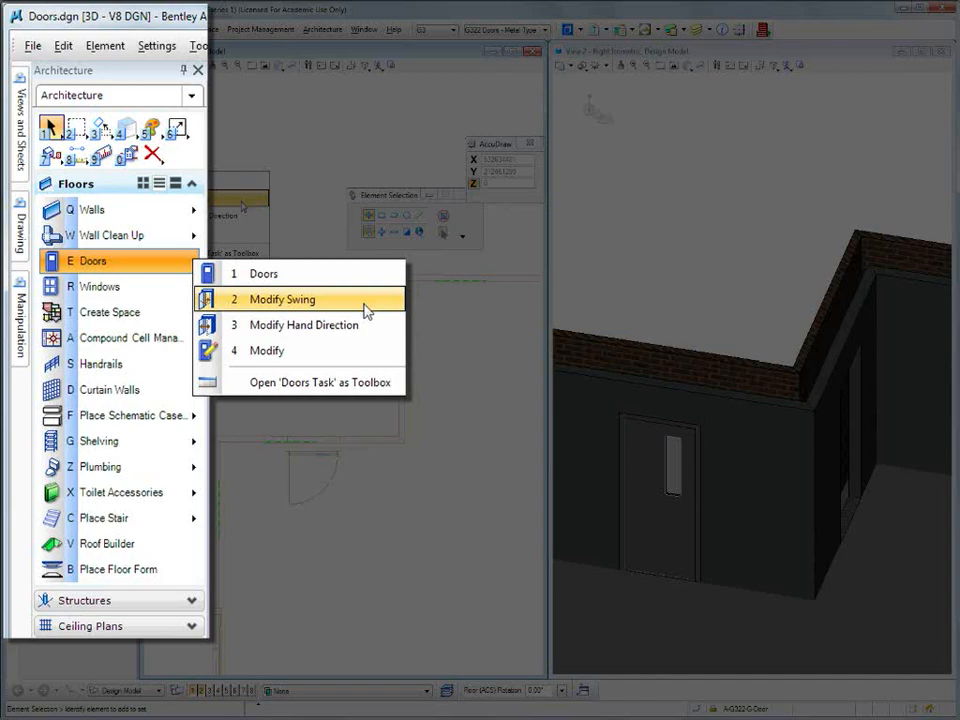
mouse_move(382, 356)
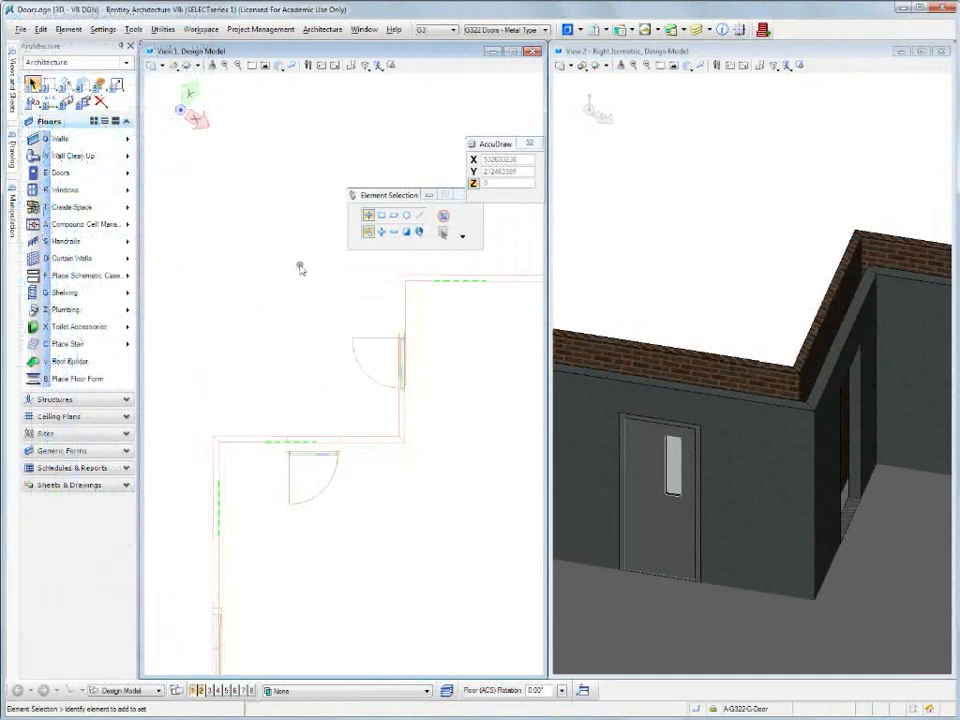
Step: Flip the lower door's swing to open upward, testing the upper door's swing too
left_click(290, 480)
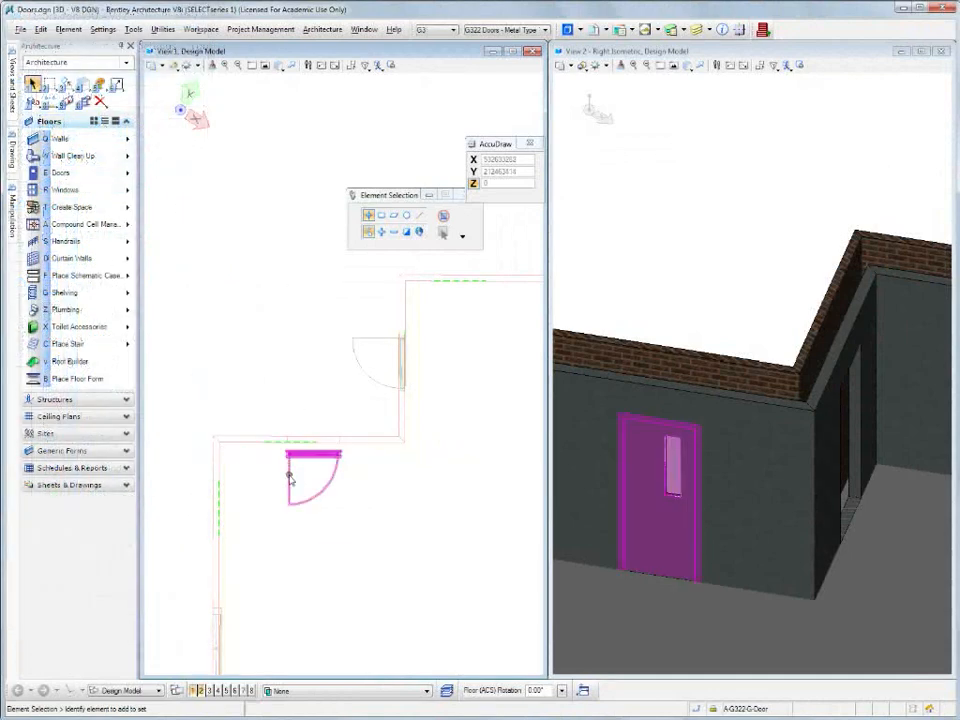
right_click(290, 480)
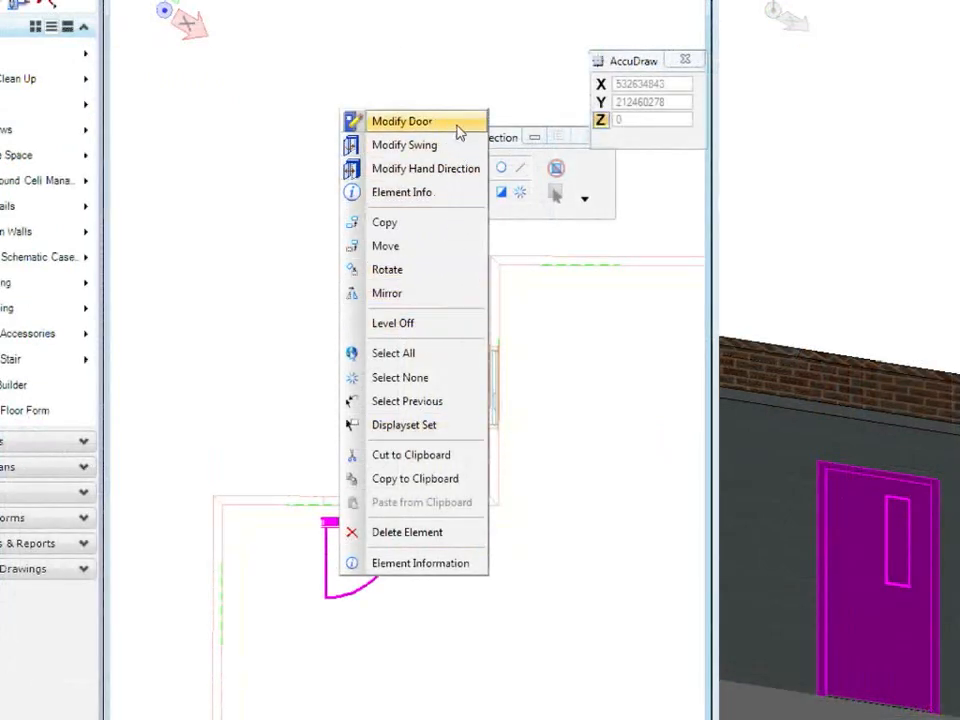
mouse_move(463, 168)
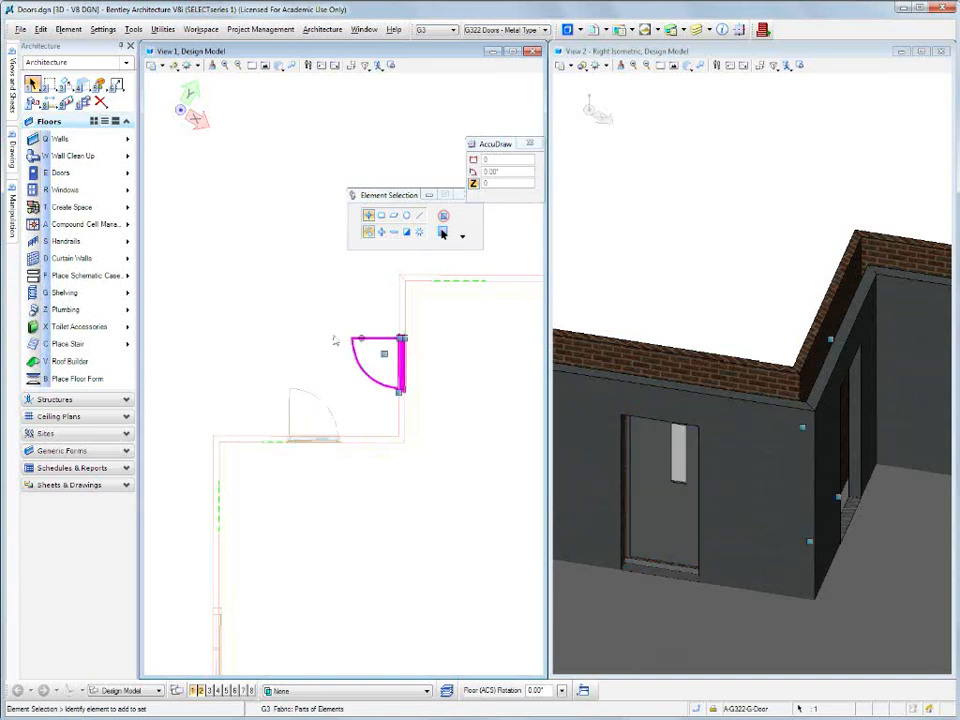
right_click(360, 345)
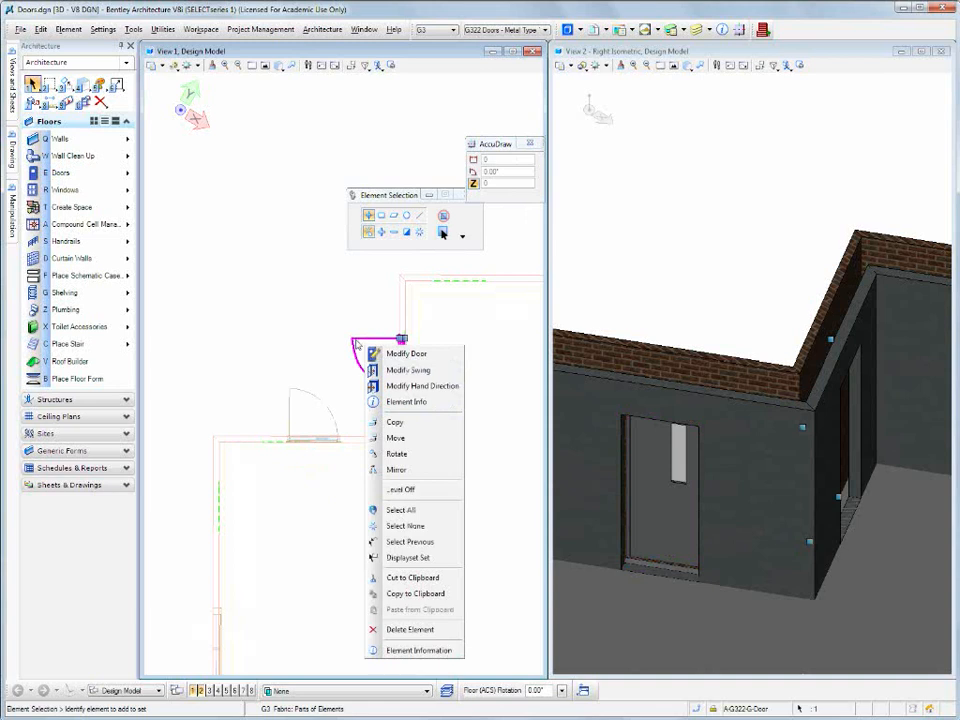
left_click(409, 370)
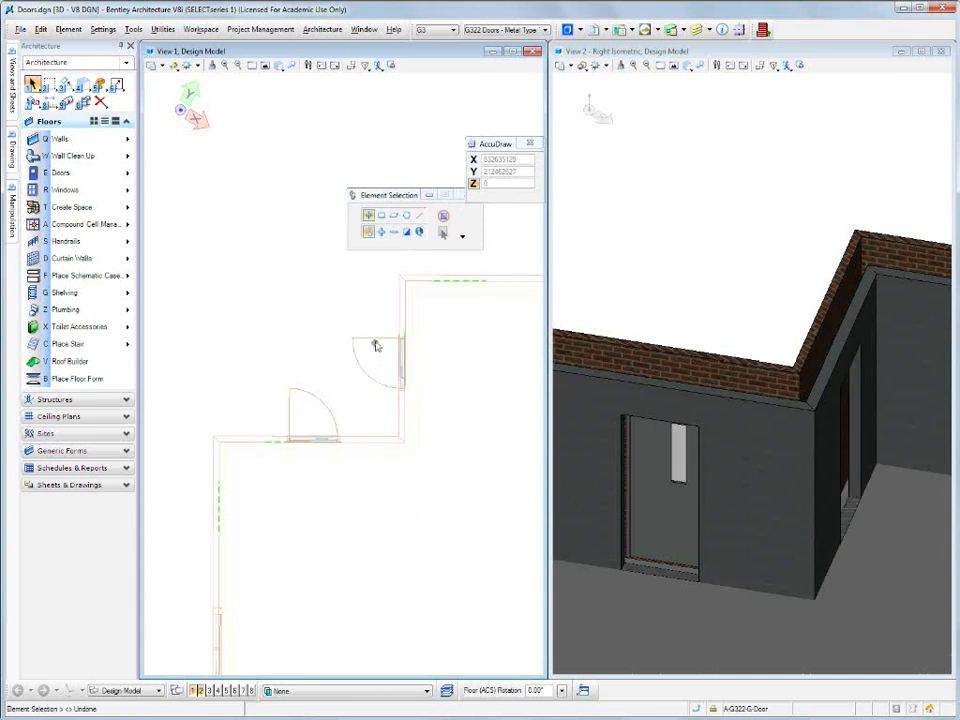
Step: Reverse the hinge side of the upper and lower doors via Modify Hand Direction
left_click(383, 352)
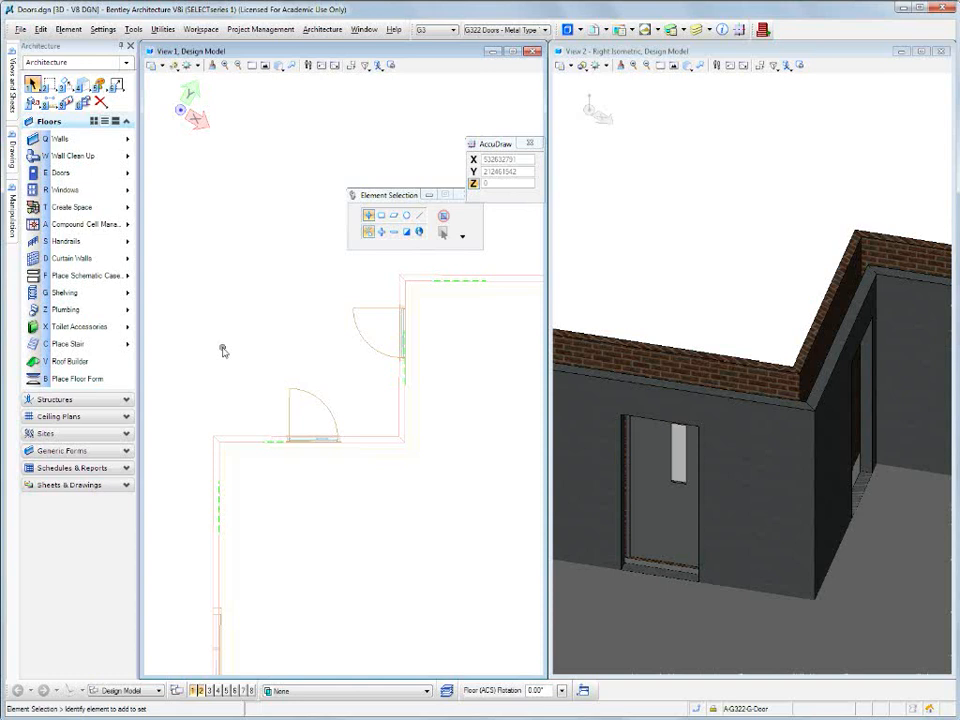
right_click(315, 415)
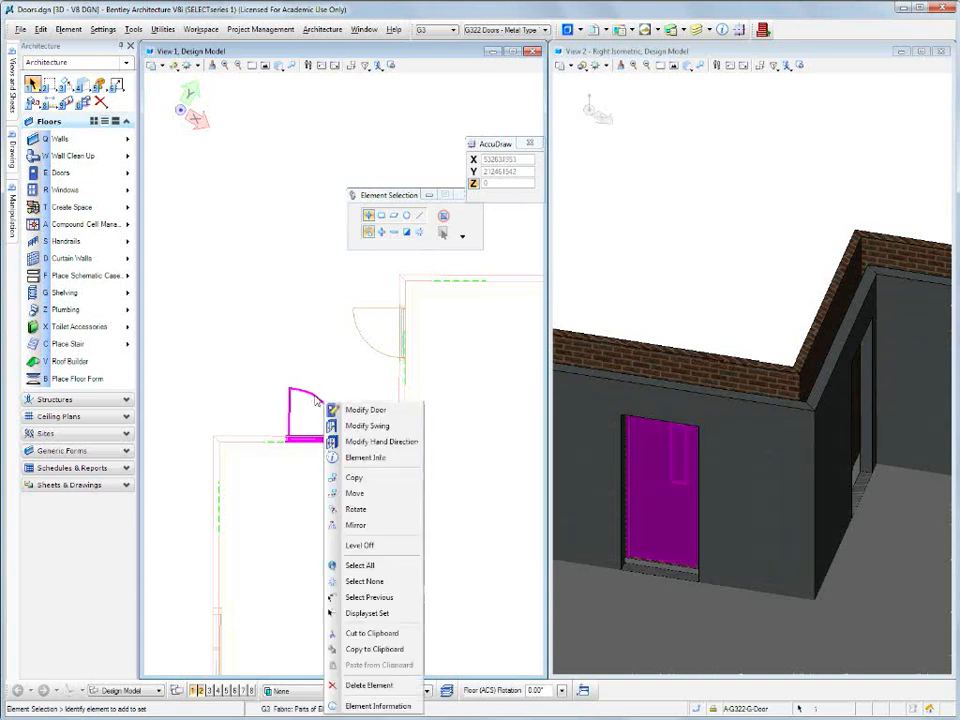
mouse_move(382, 441)
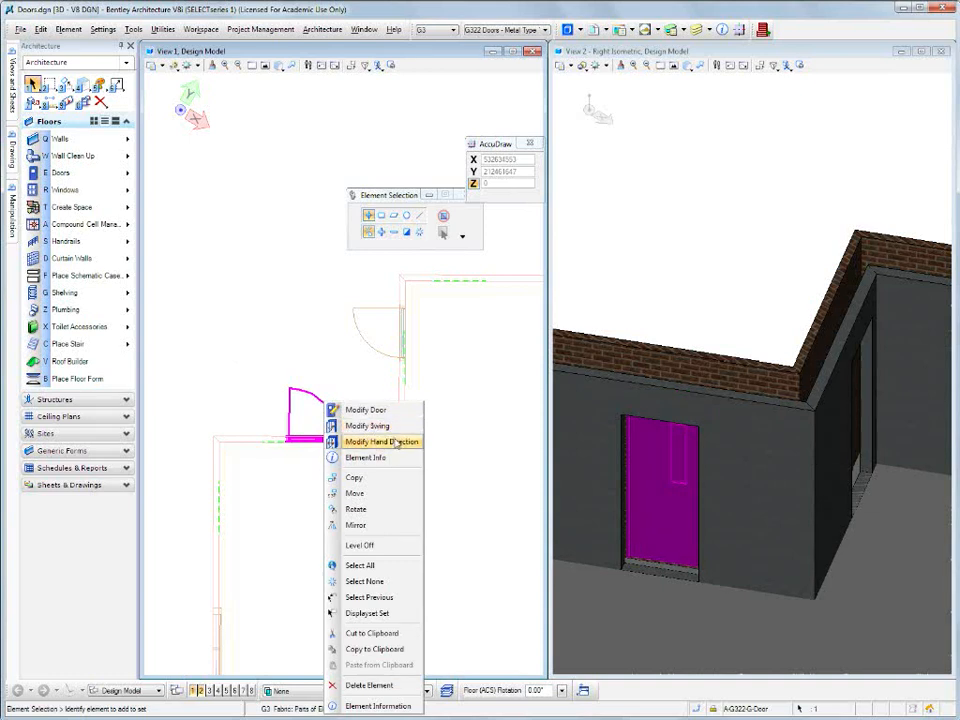
left_click(382, 441)
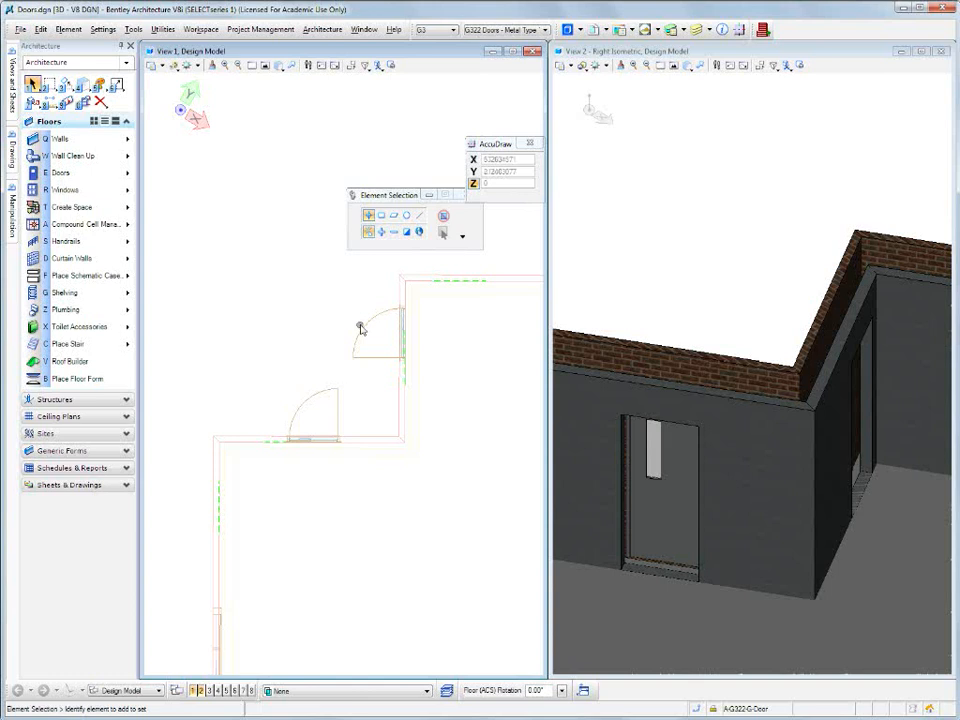
right_click(360, 330)
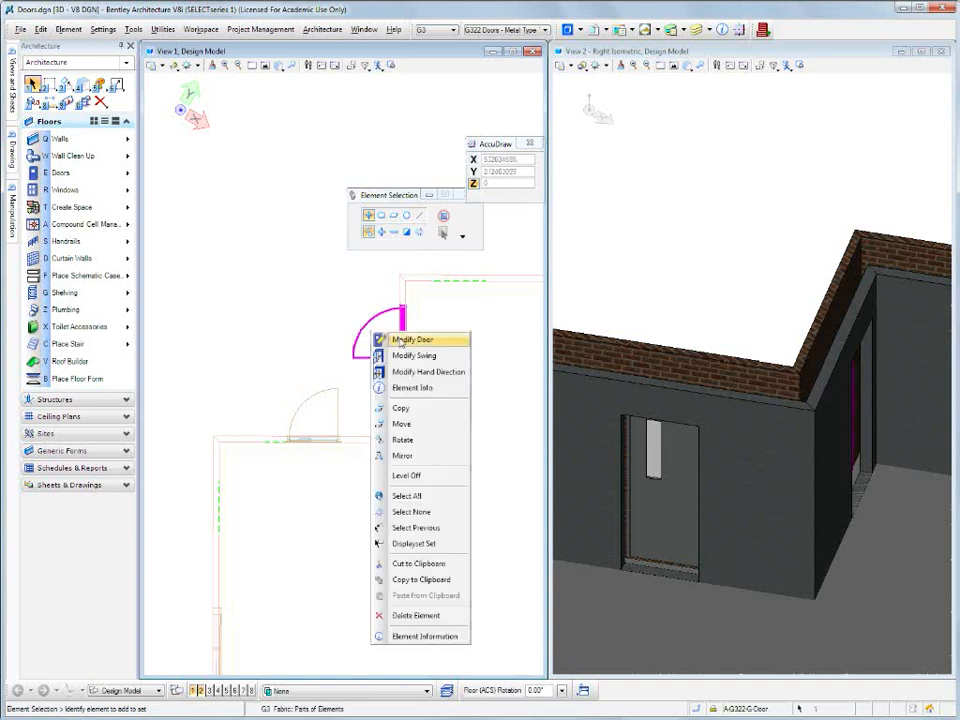
left_click(412, 339)
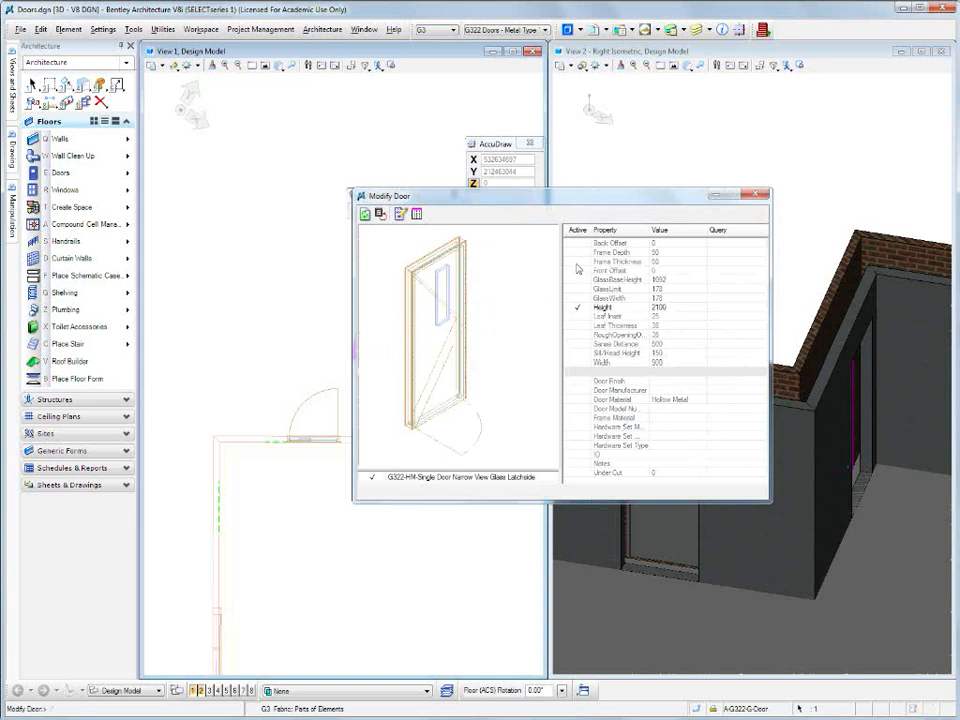
mouse_move(573, 275)
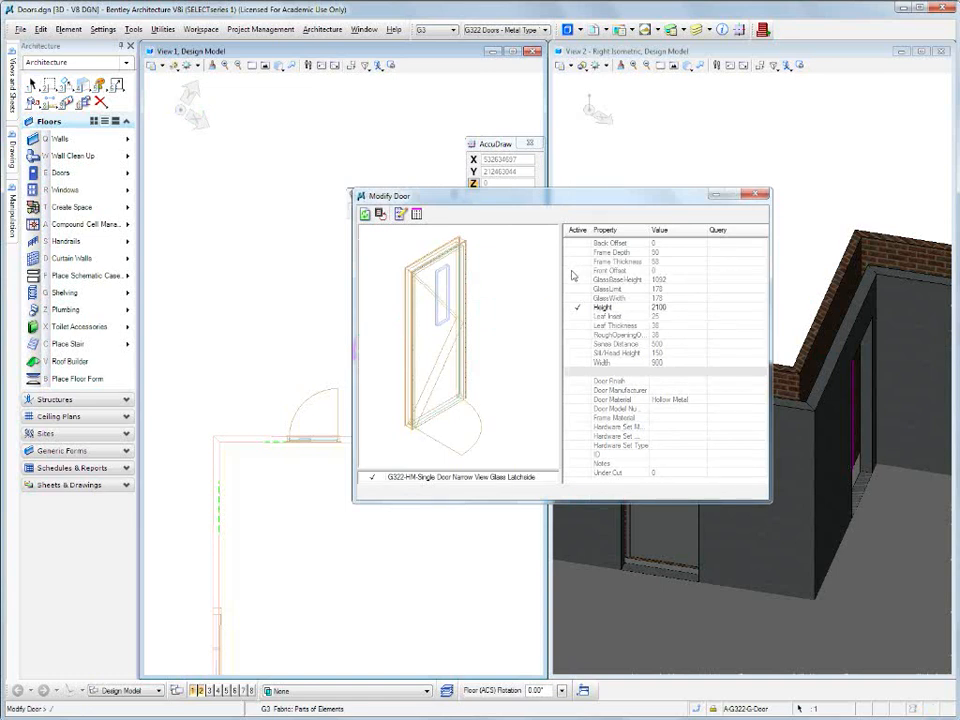
mouse_move(580, 415)
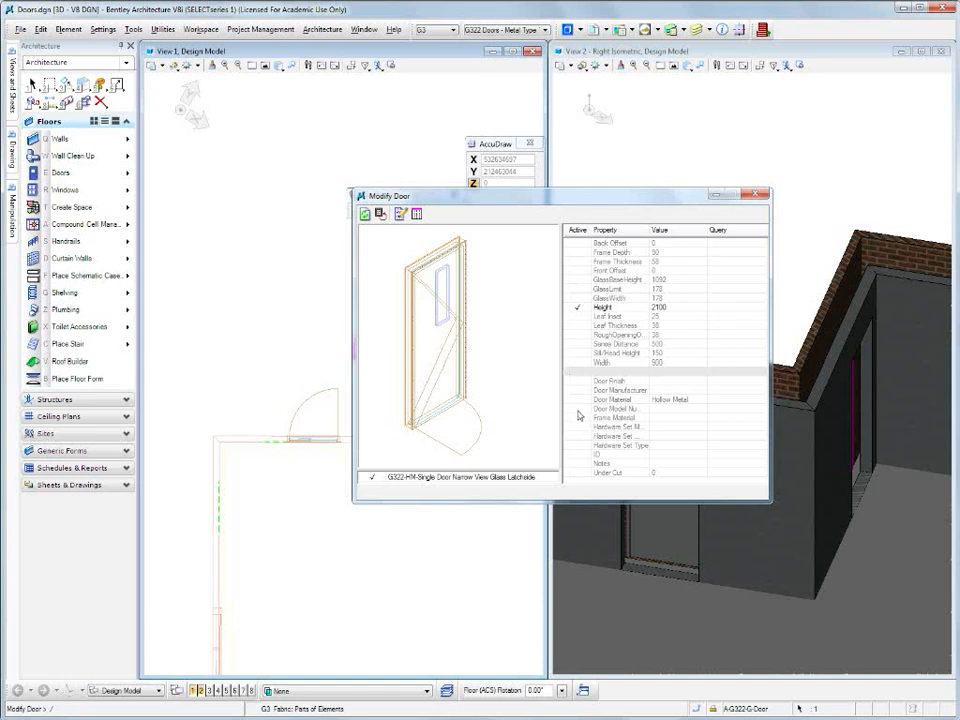
left_click(675, 410)
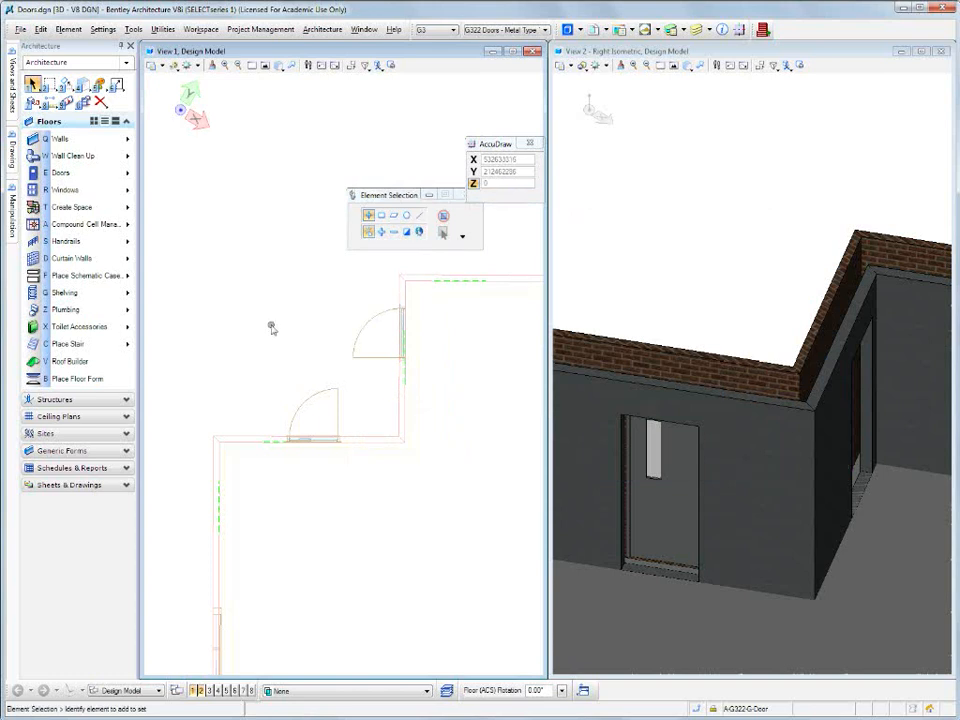
Step: Edit both doors' instance data with Catalog Type Door and the G322-HM Narrow View Glass Latchside catalog
left_click(383, 332)
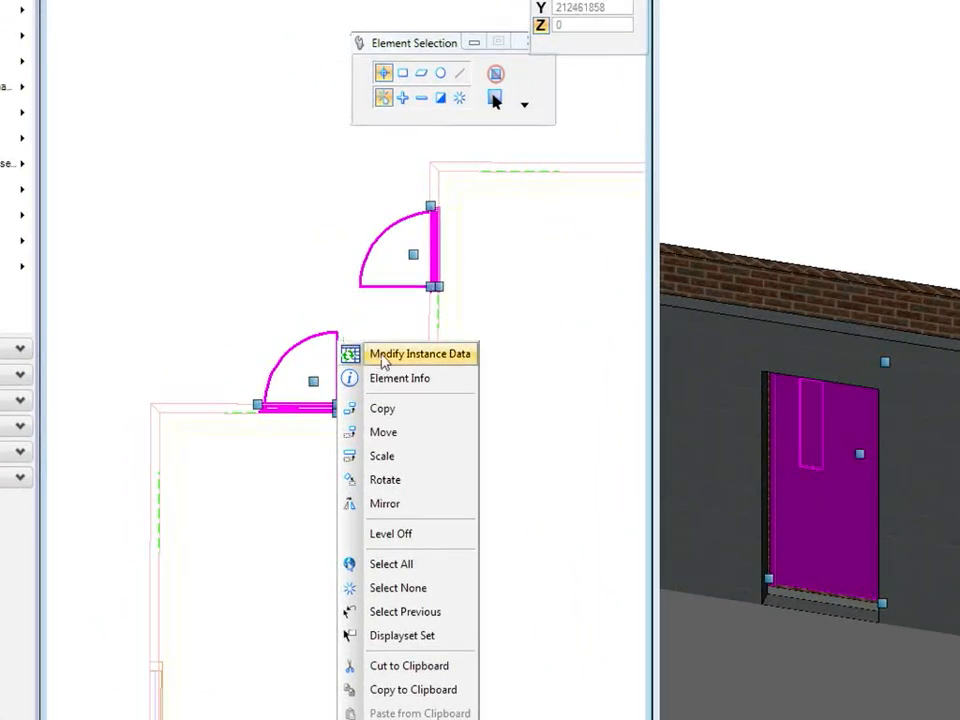
left_click(419, 353)
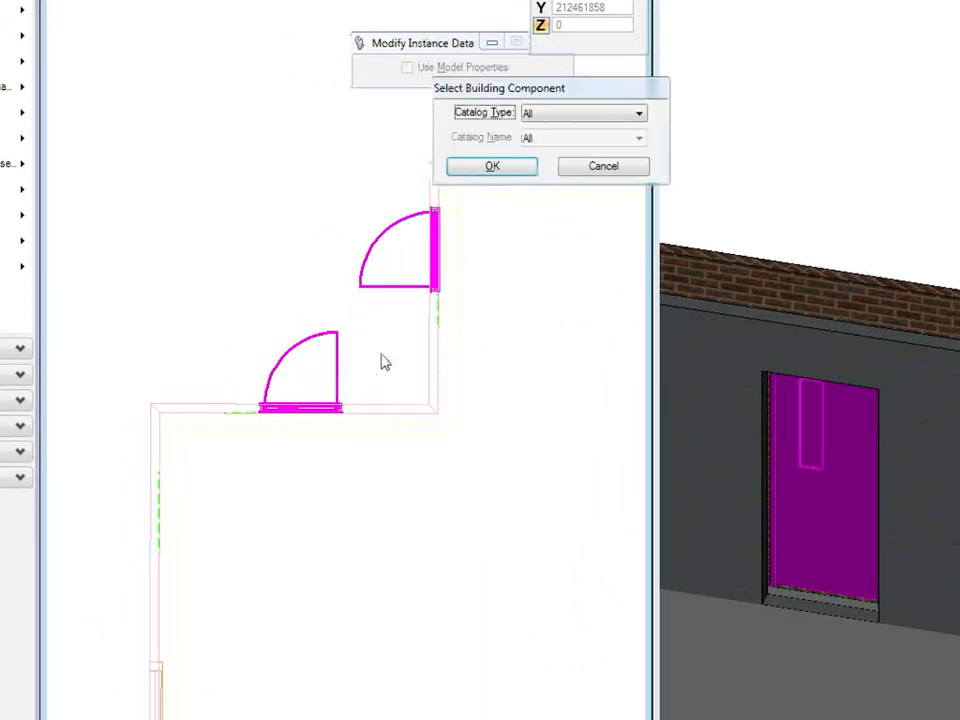
left_click(630, 112)
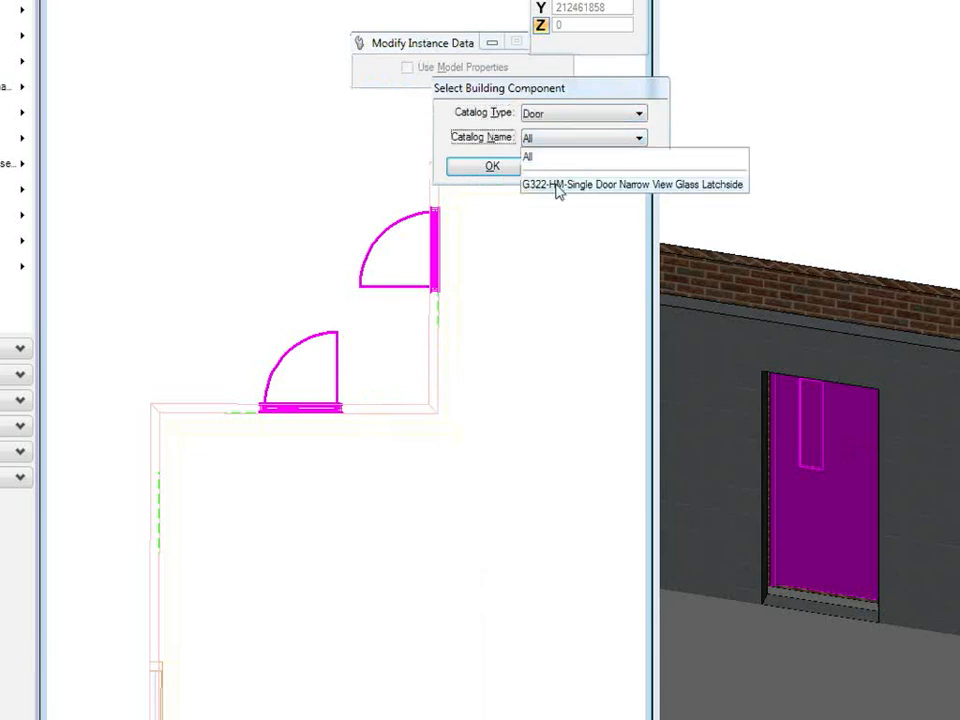
left_click(491, 166)
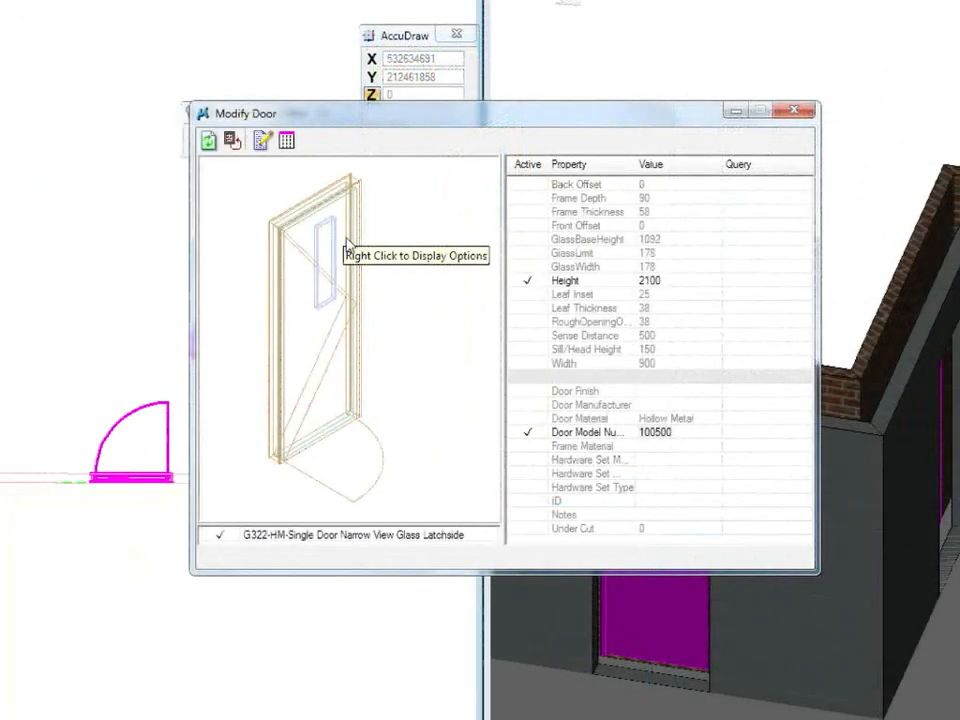
mouse_move(635, 290)
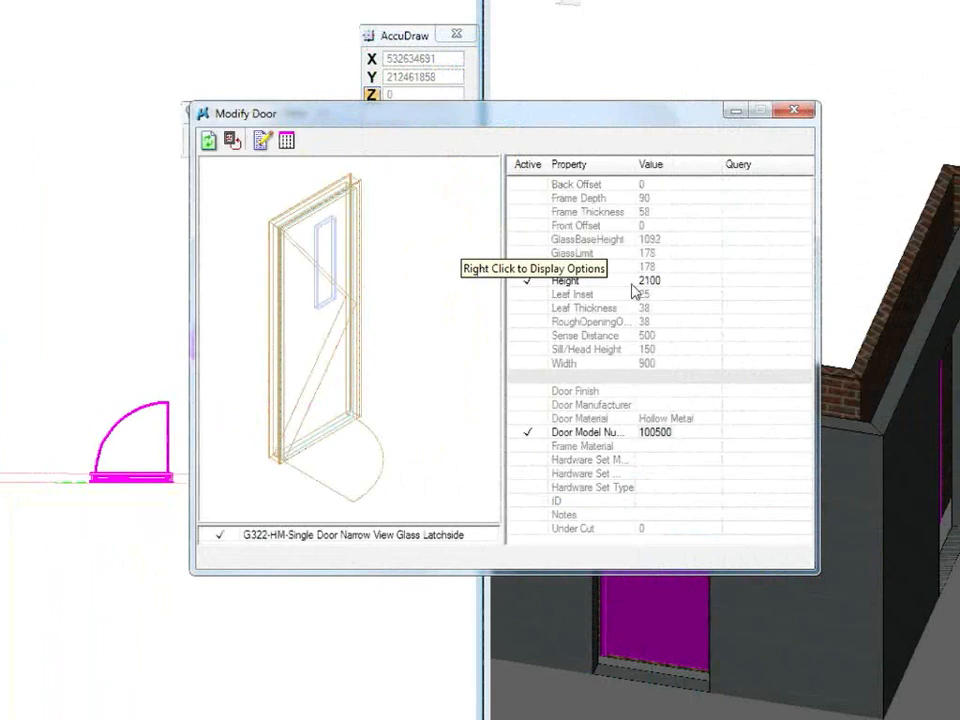
Step: Change the doors' Height from 2100 to 2400 in the Modify Door dialog
left_click(712, 281)
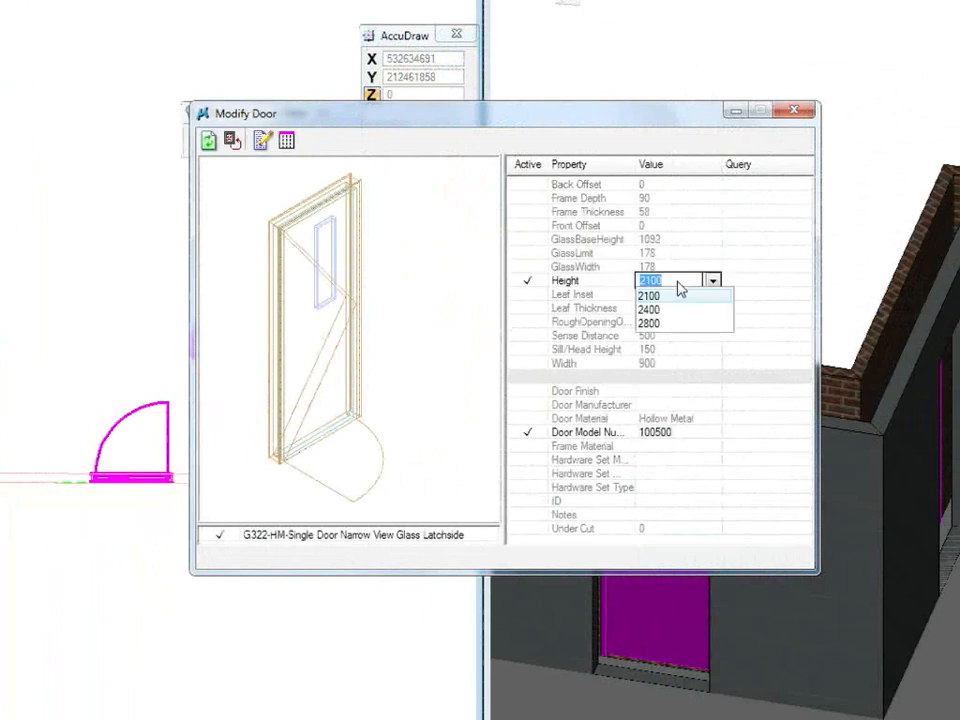
left_click(646, 309)
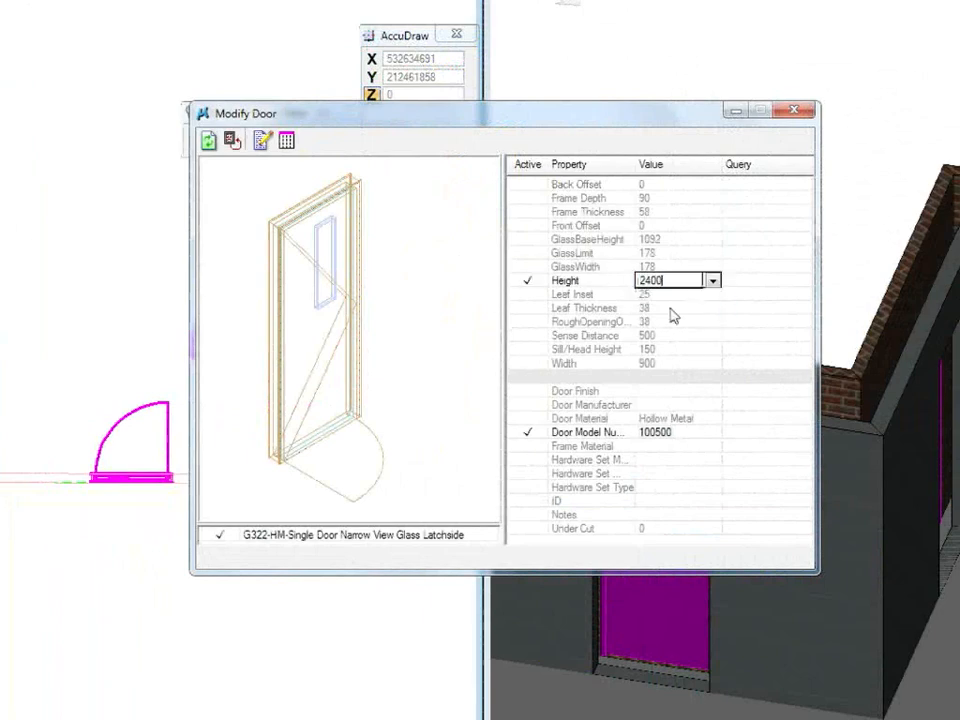